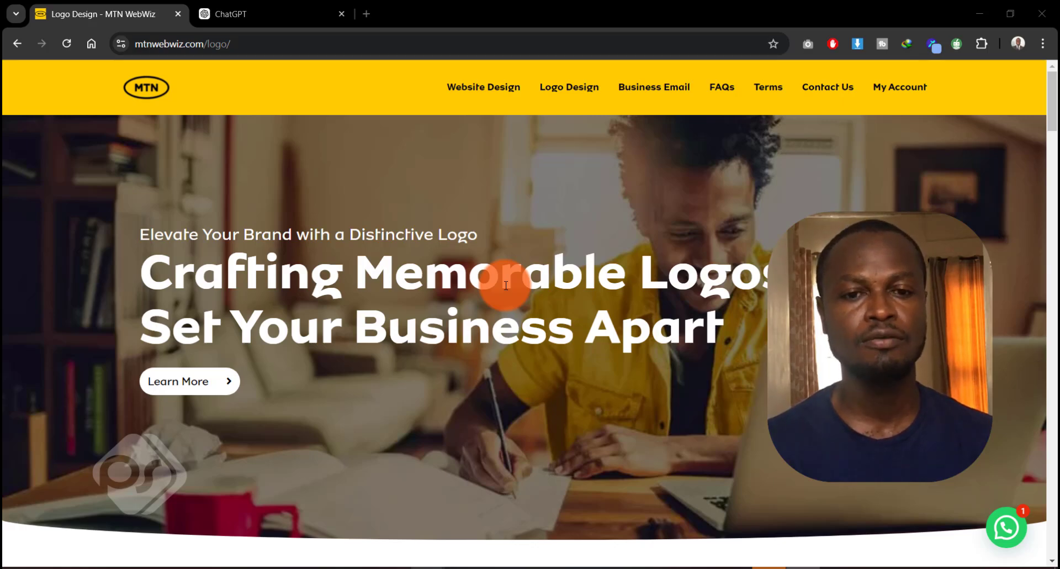
- Return to the MTN WebWiz home page via the MTN logo in the header
left_click(146, 88)
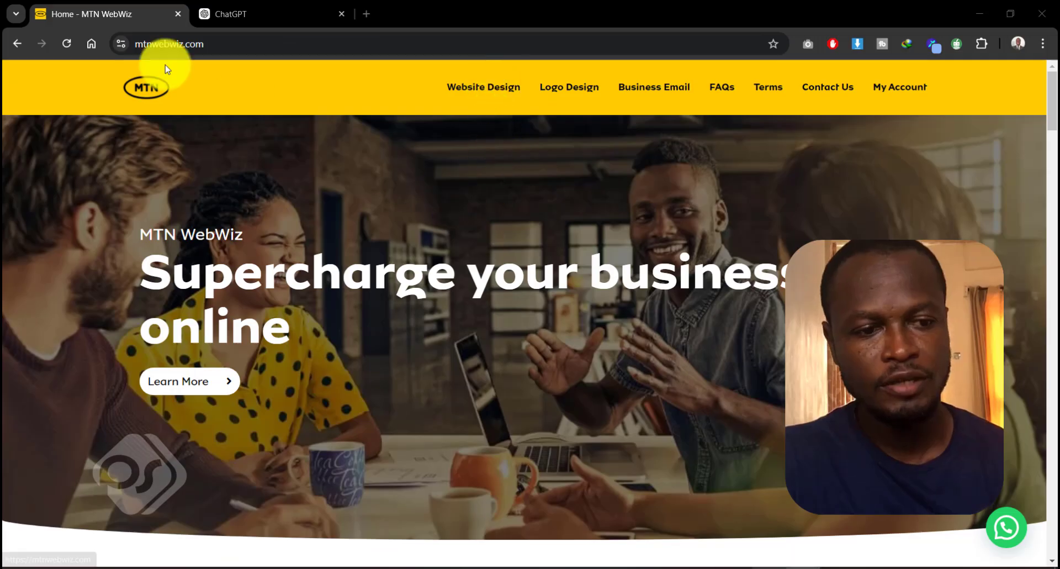
mouse_move(636, 123)
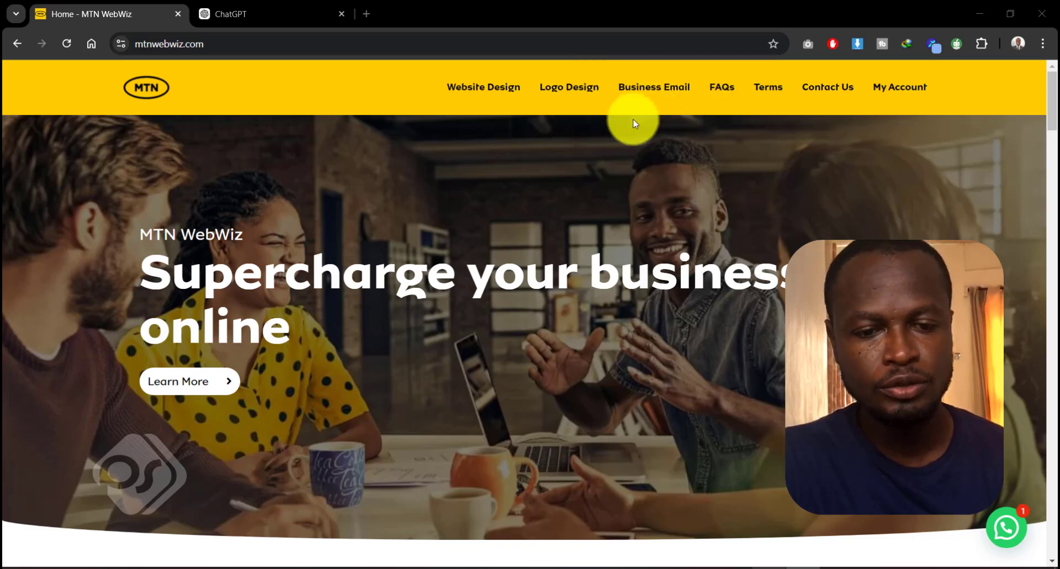
mouse_move(626, 127)
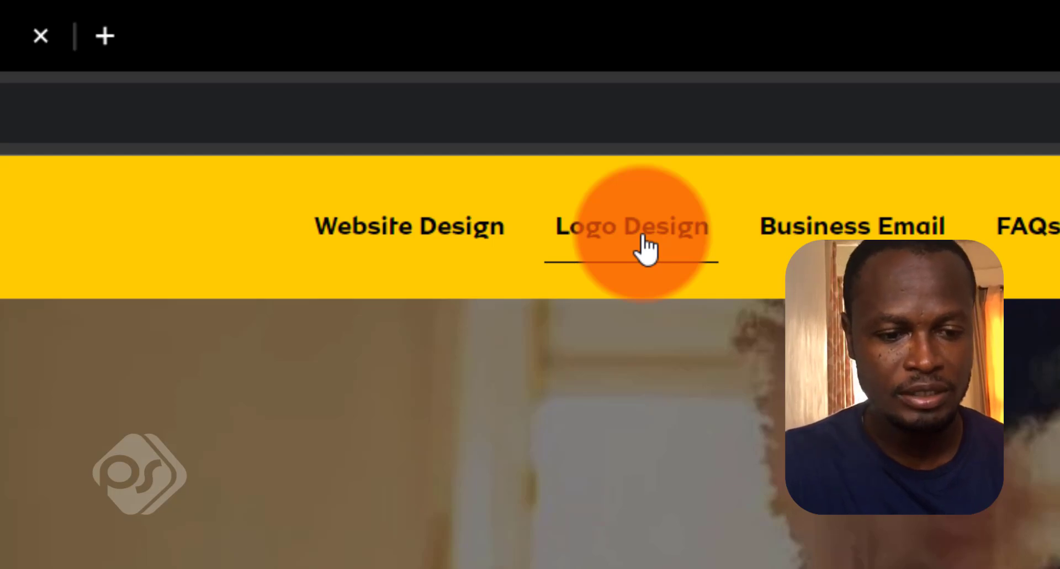
- Open the Logo Design page and scroll into its Benefits section
left_click(632, 225)
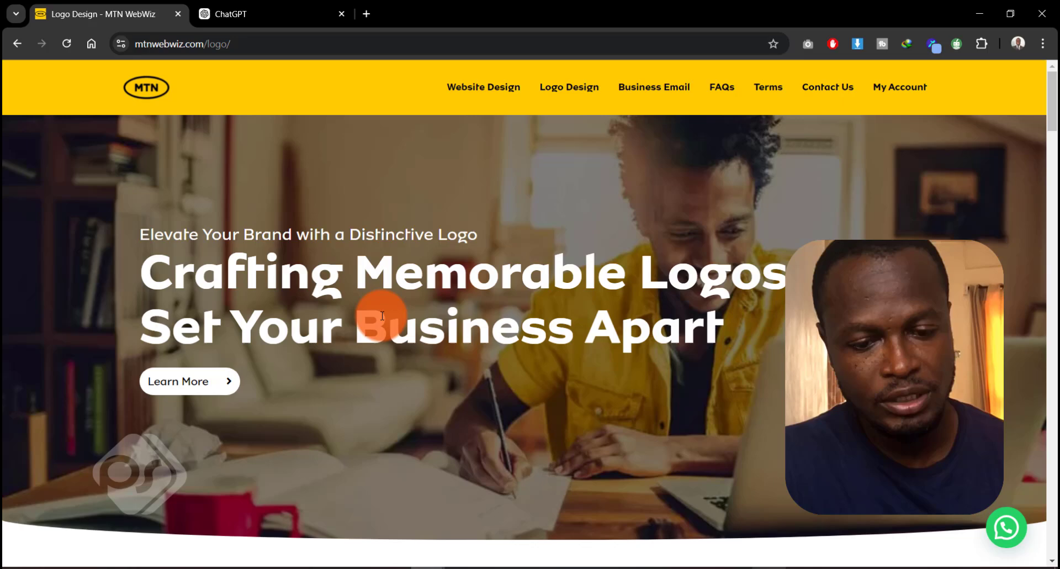
scroll("down", 3)
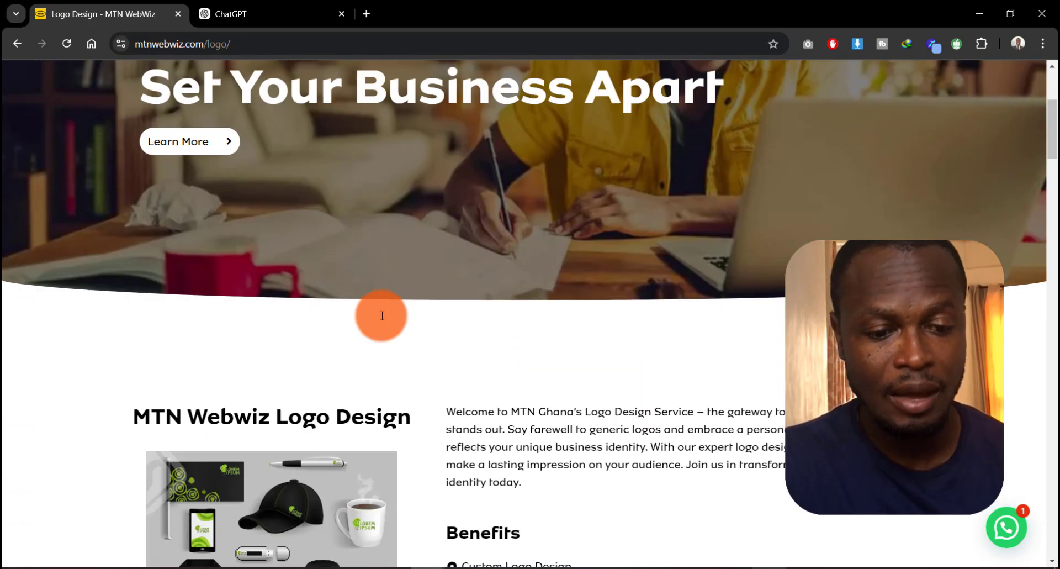
scroll("down", 3)
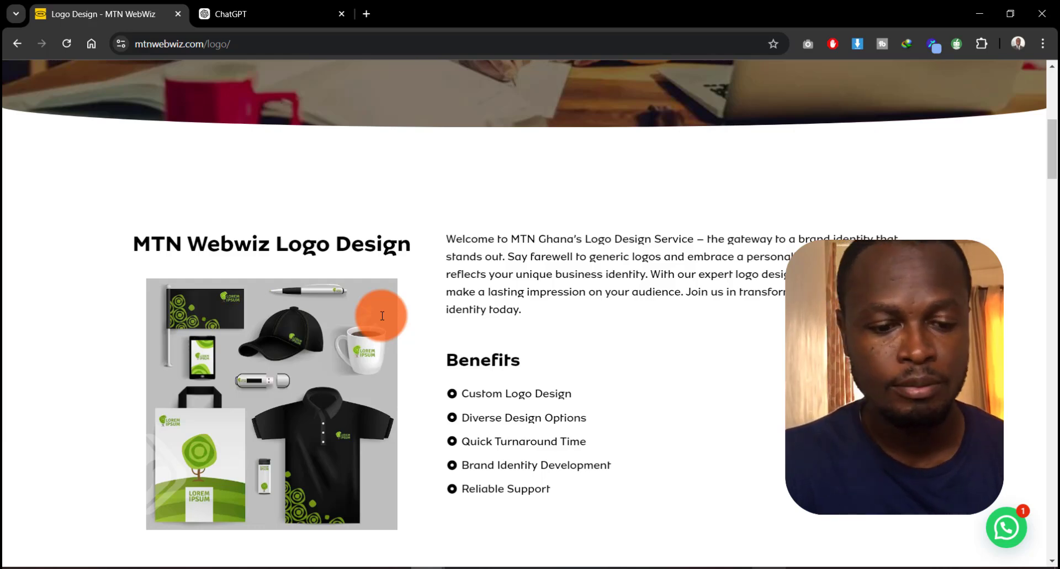
mouse_move(364, 395)
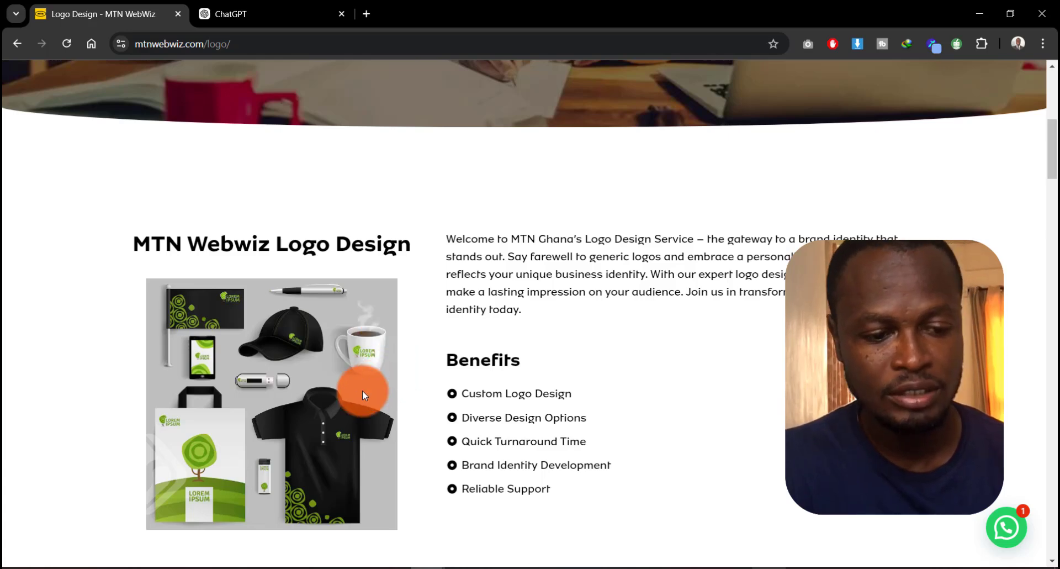
mouse_move(359, 383)
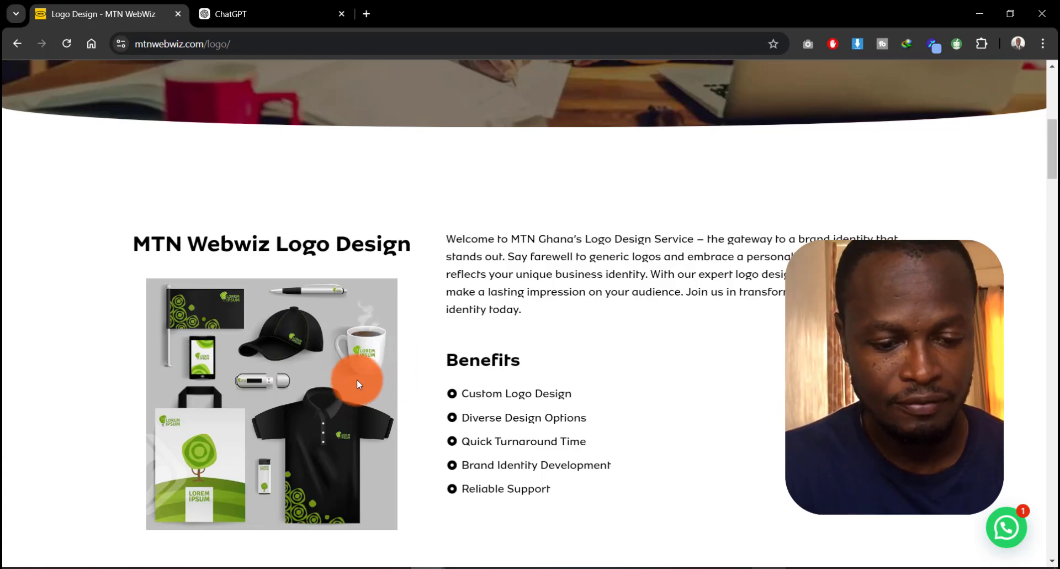
- Scroll through the logo design Features down to the package pricing
scroll("down", 3)
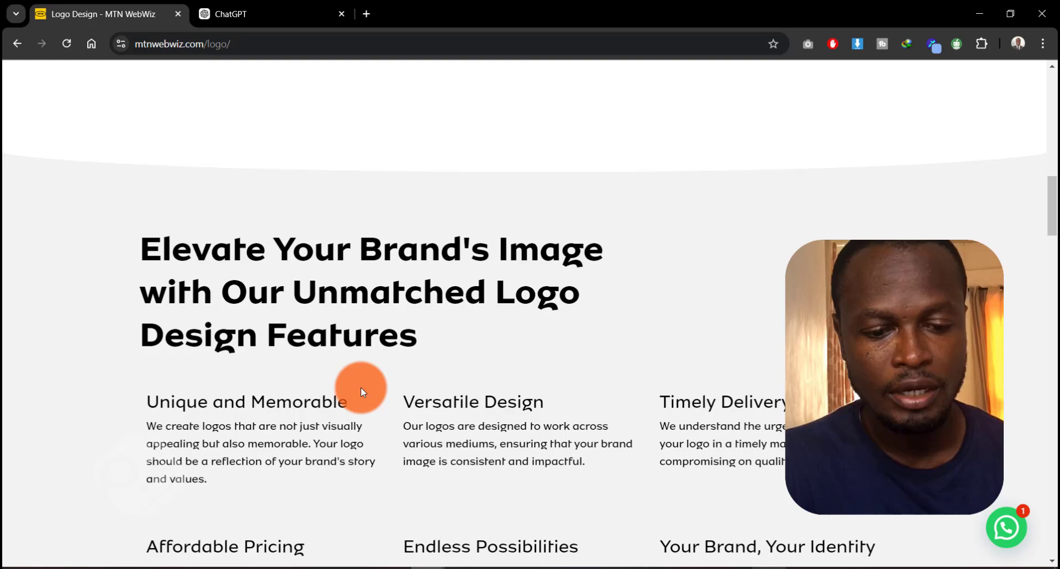
scroll("down", 3)
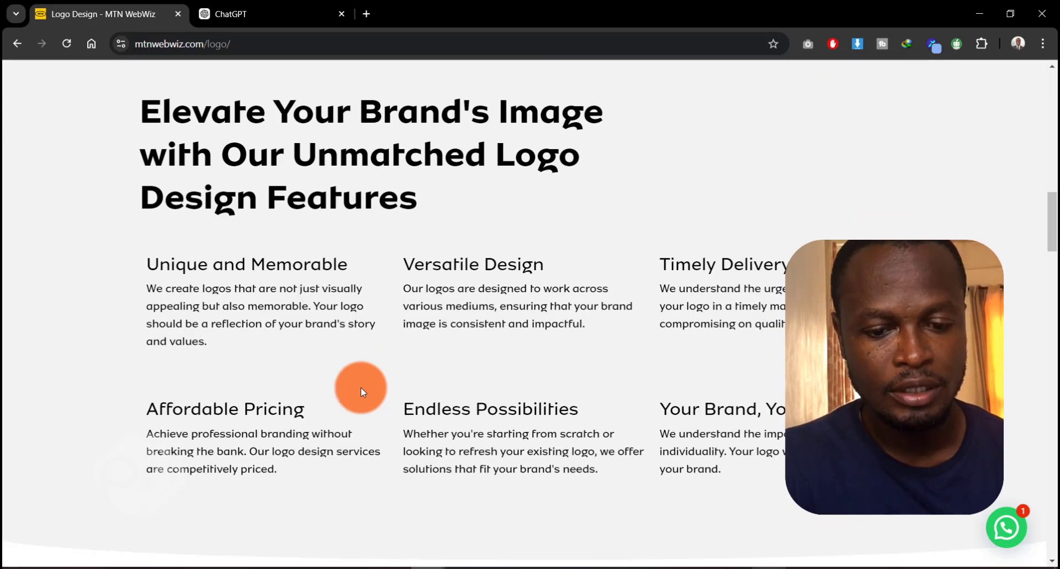
scroll("down", 3)
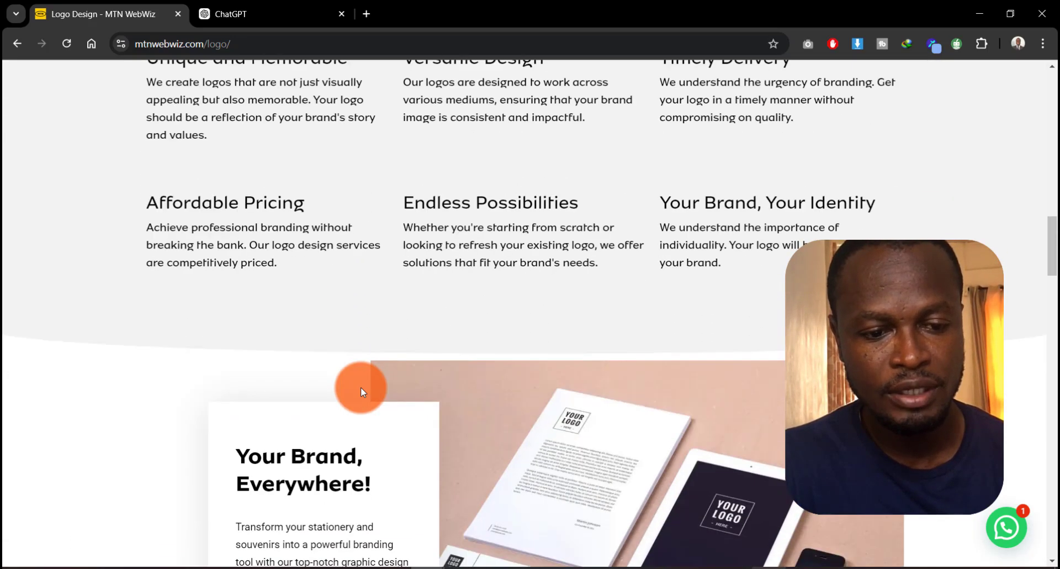
scroll("up", 3)
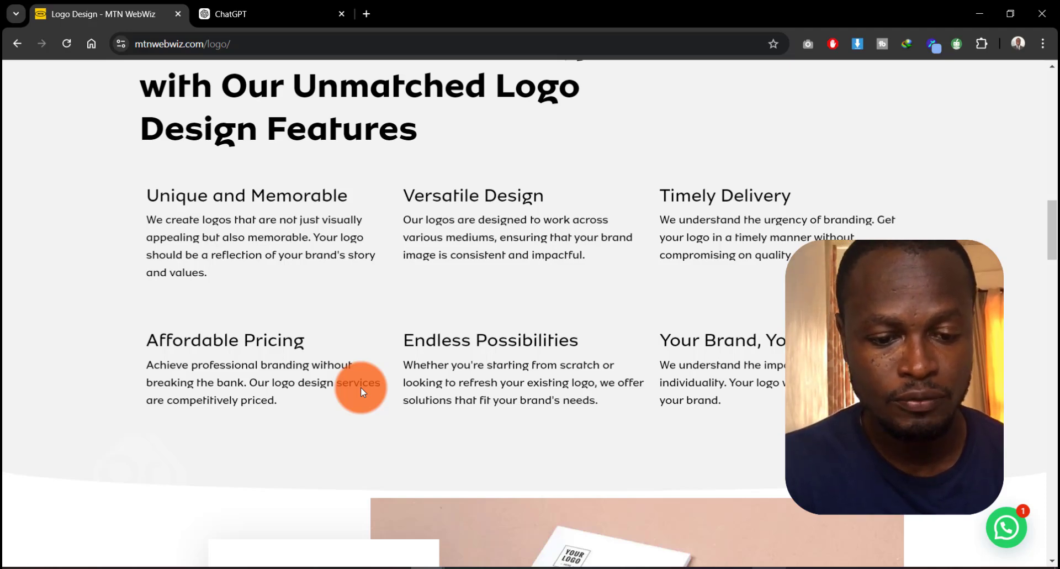
scroll("down", 3)
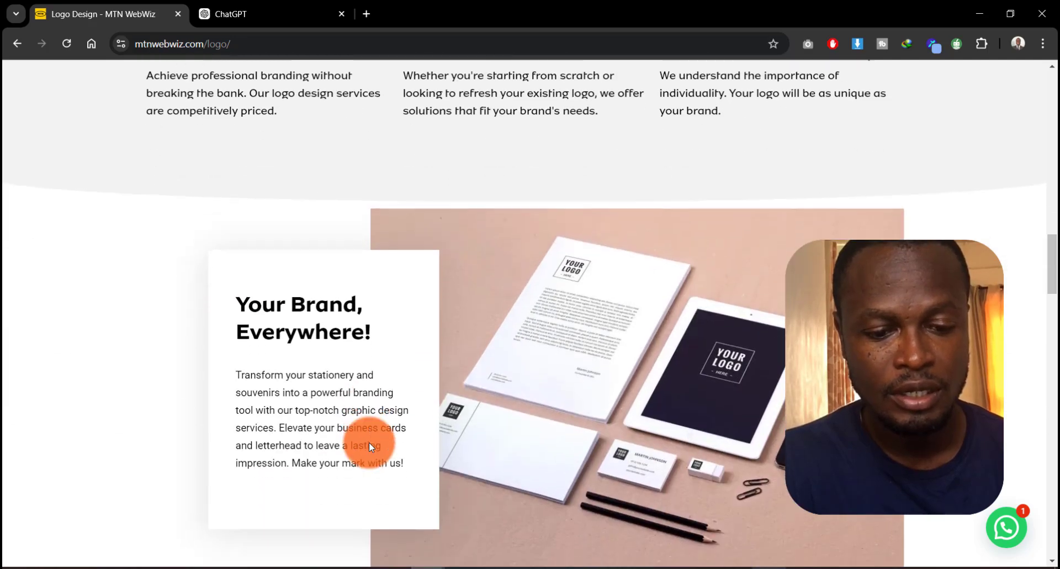
scroll("down", 3)
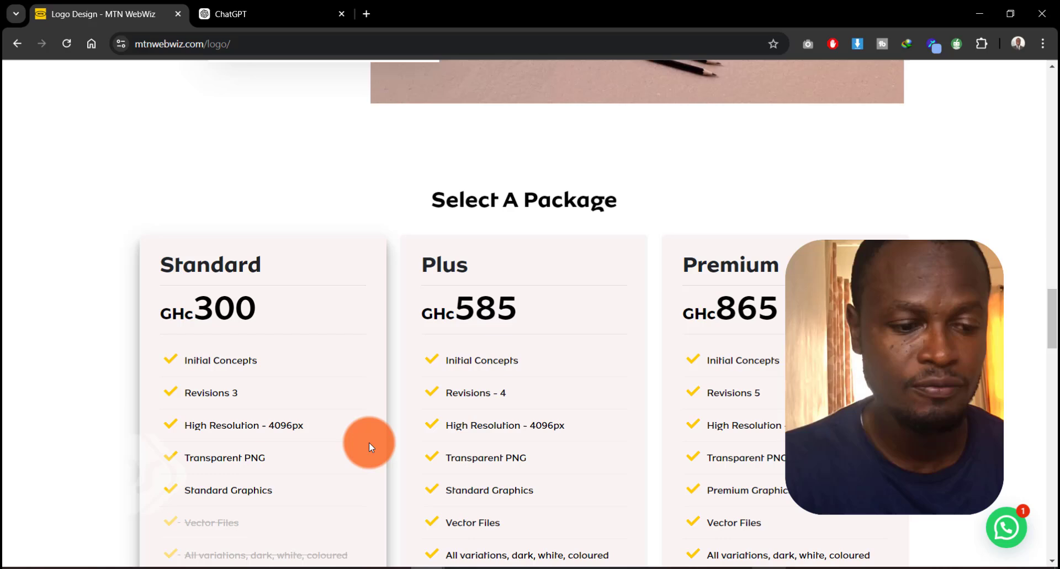
- Compare the Standard, Plus and Premium logo packages, noting Premium's colour palette and stationery kit
scroll("down", 3)
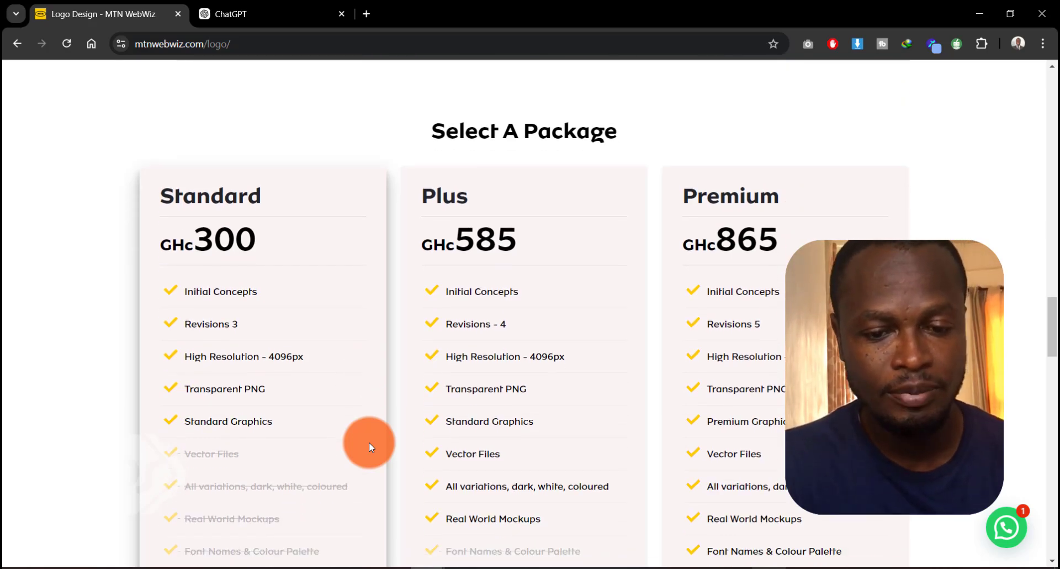
scroll("down", 3)
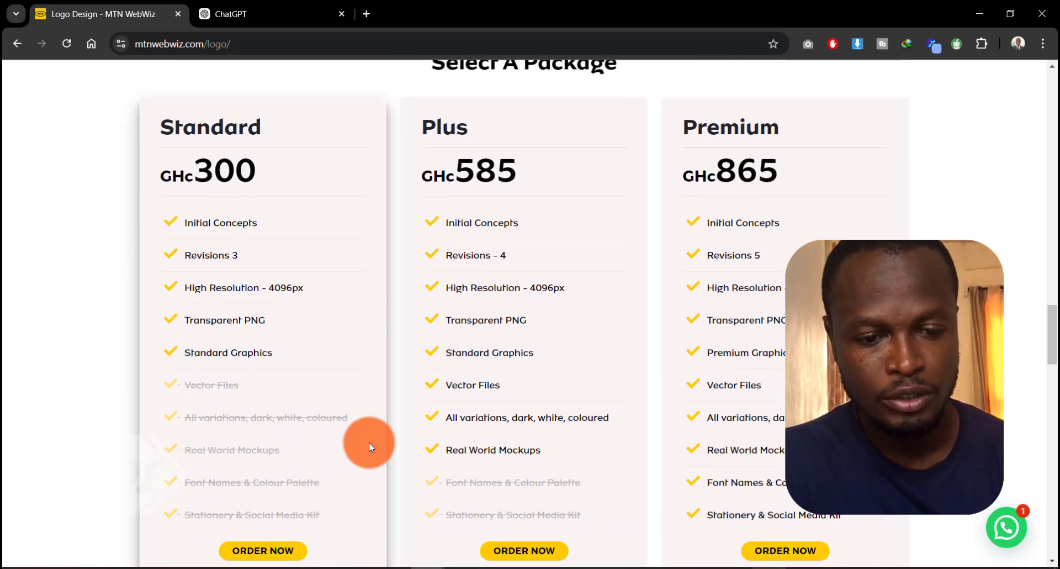
scroll("up", 3)
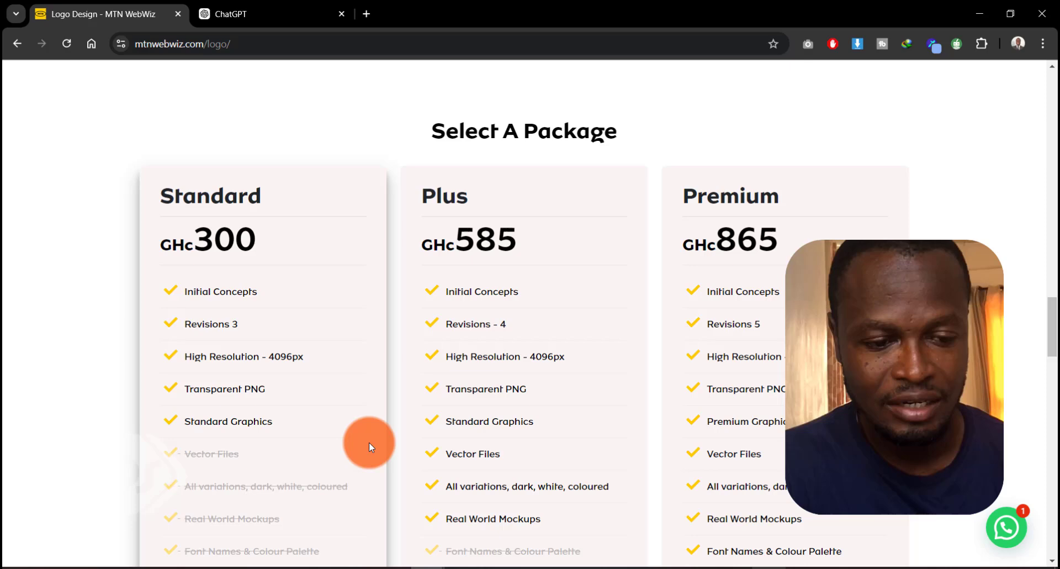
scroll("down", 3)
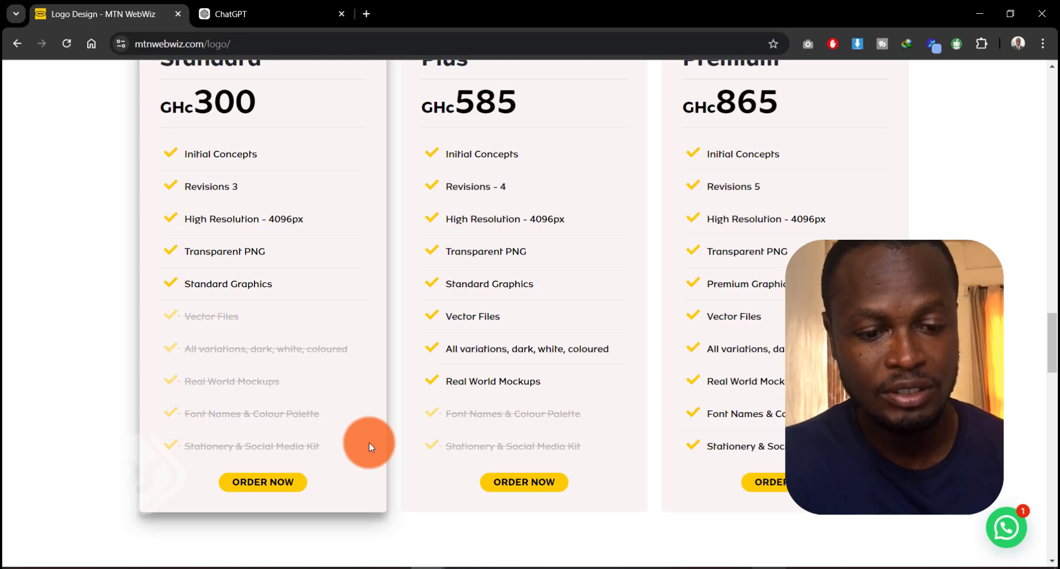
scroll("up", 3)
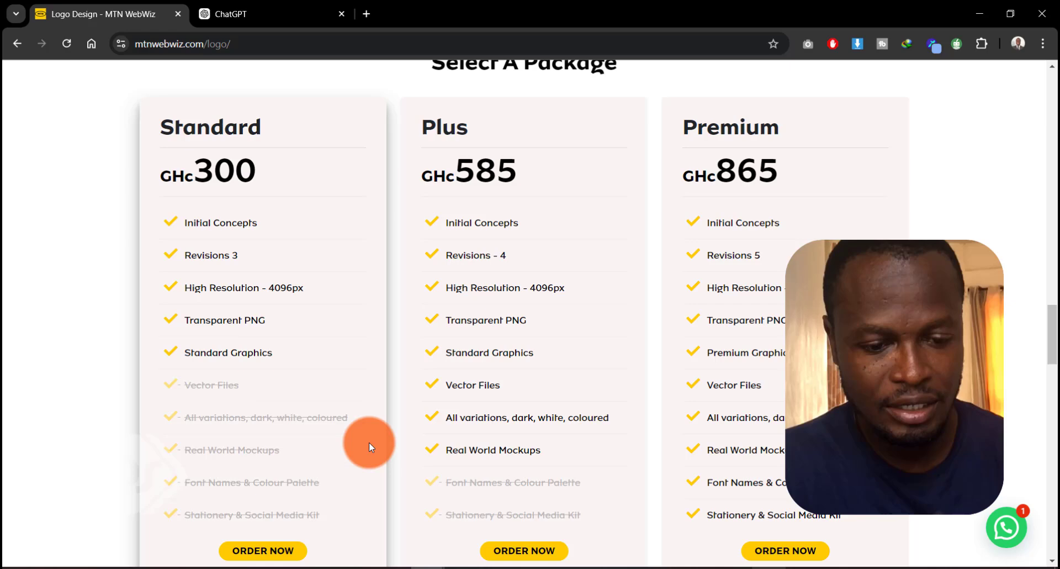
scroll("down", 3)
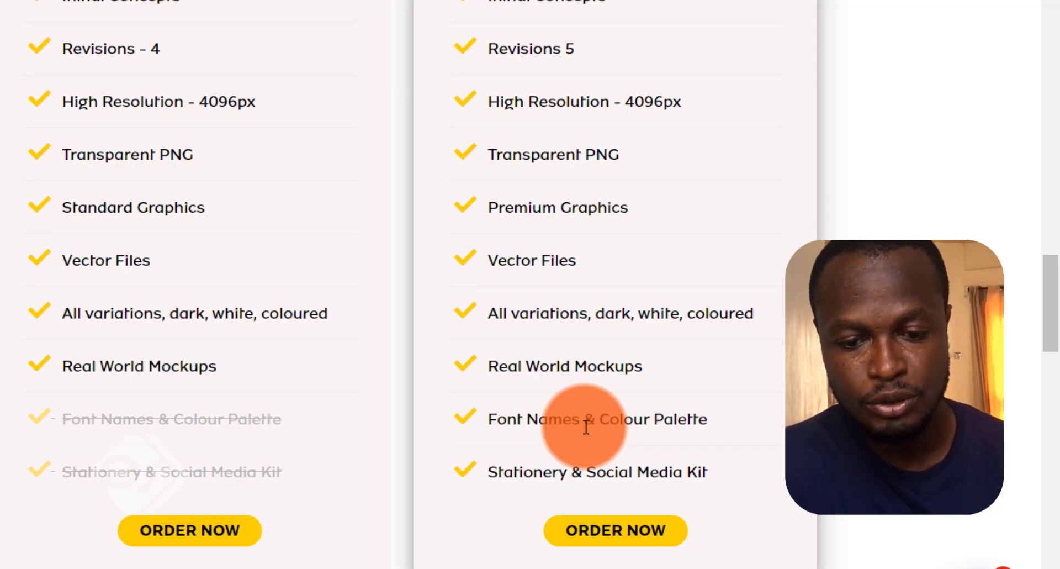
scroll("up", 3)
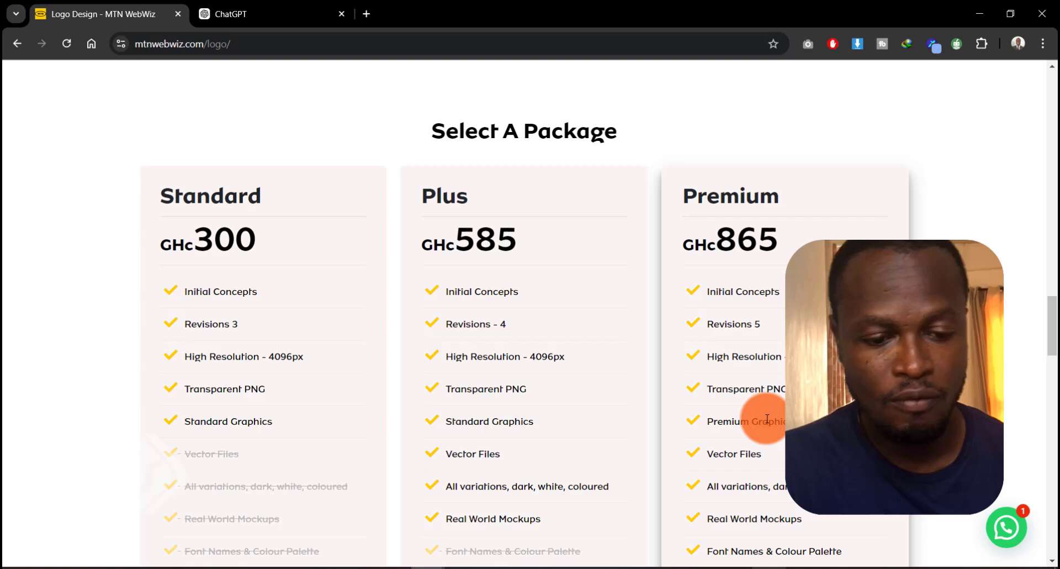
scroll("down", 3)
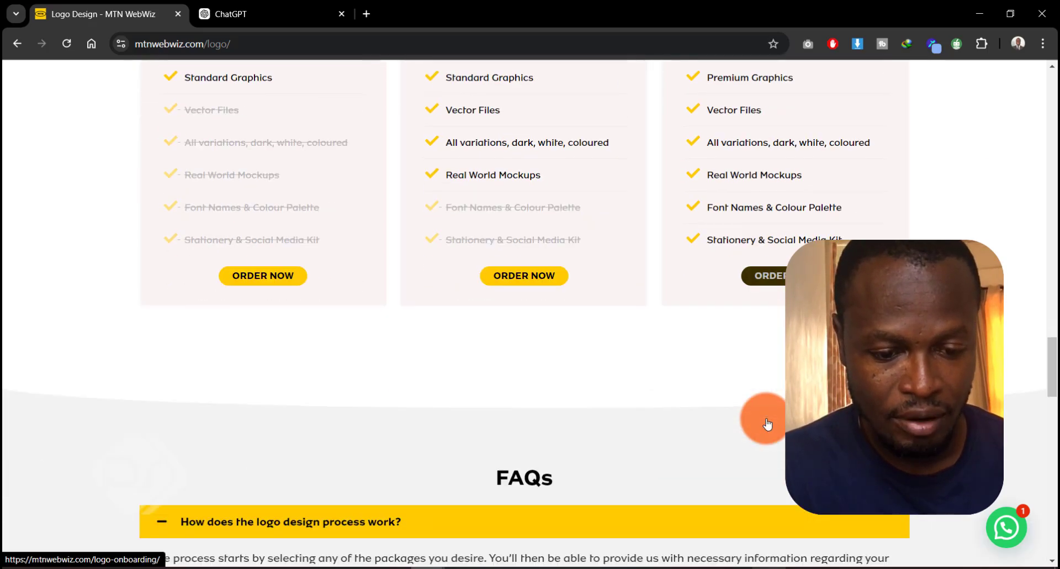
- Expand and read the design-process answer in the logo page FAQs
scroll("down", 3)
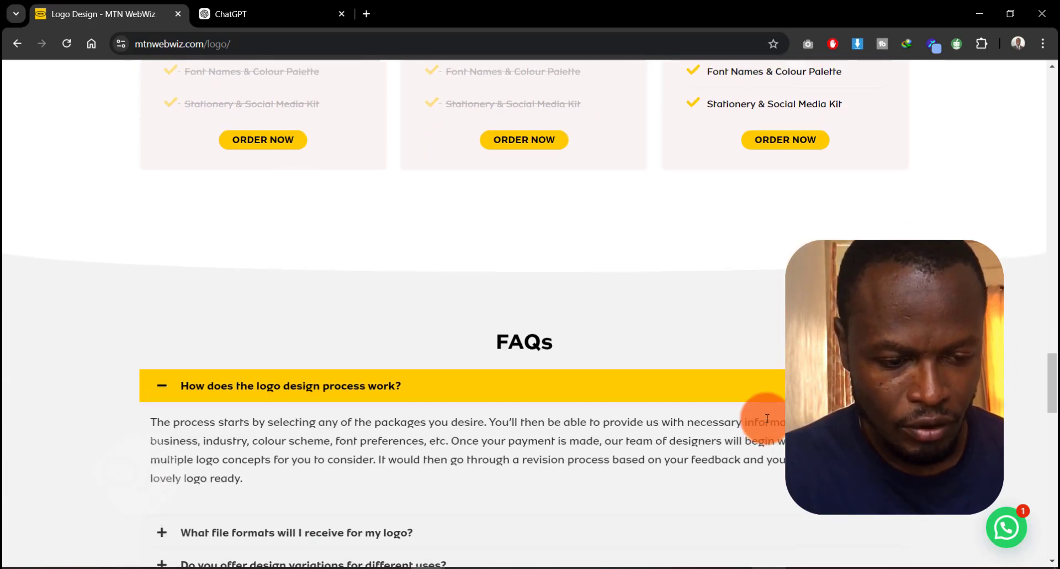
scroll("up", 3)
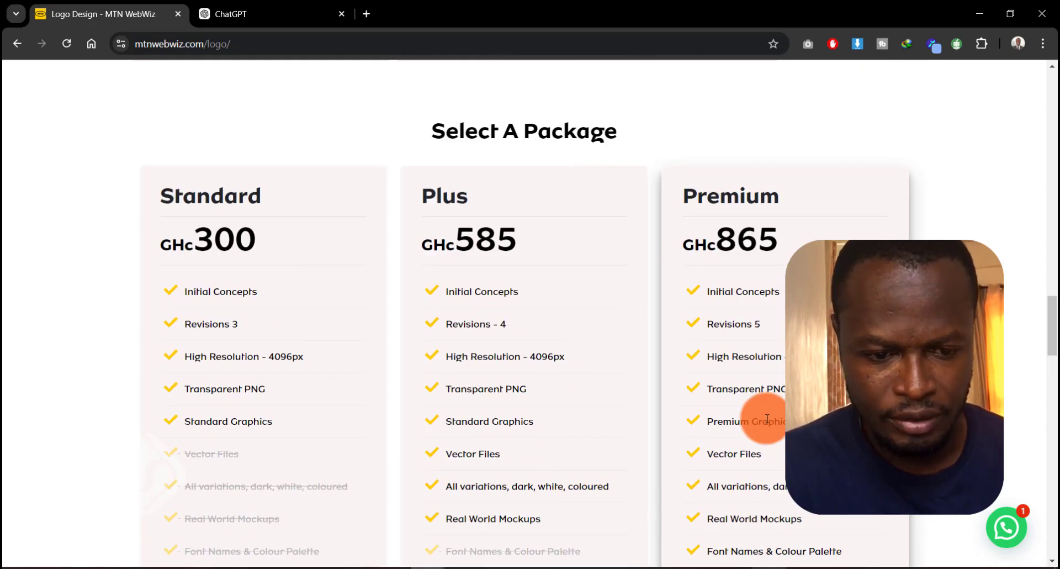
scroll("down", 3)
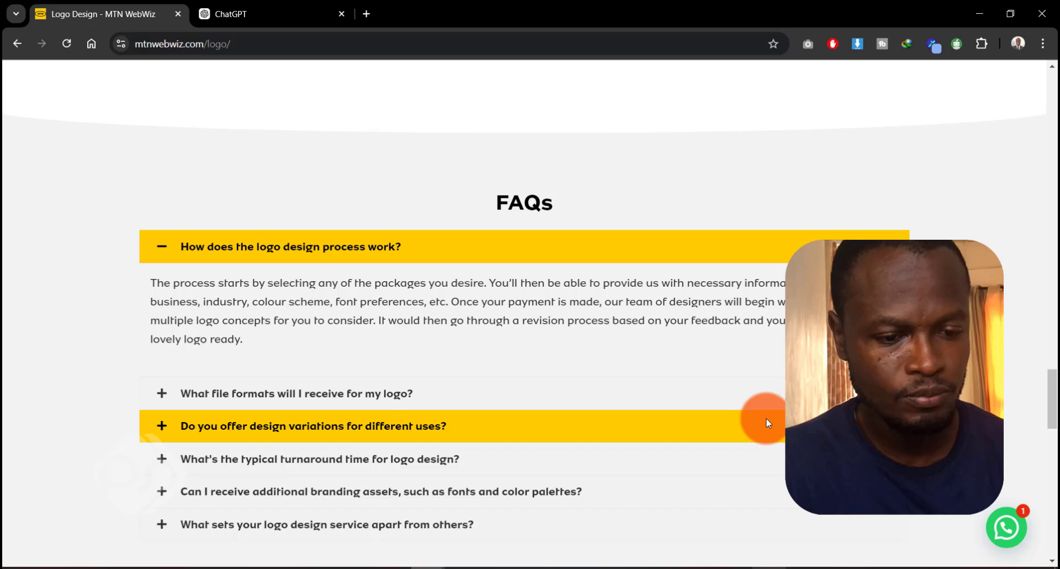
mouse_move(508, 388)
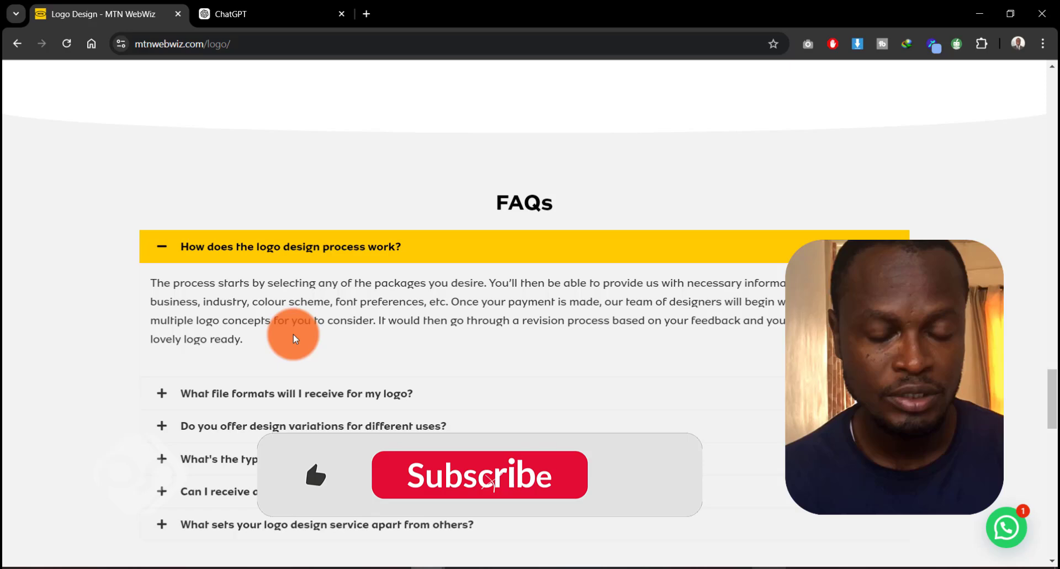
left_click(480, 475)
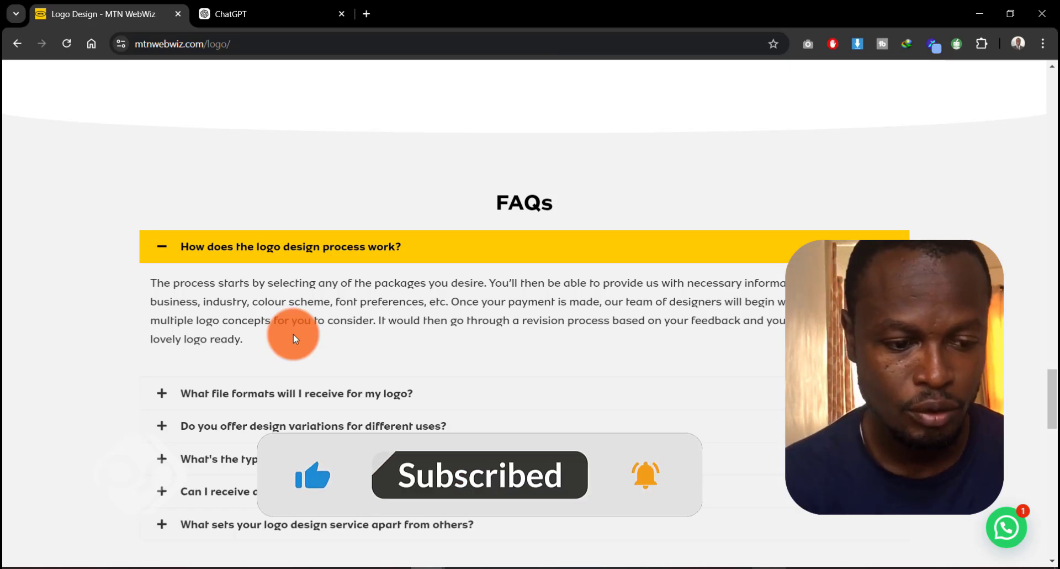
- Scroll back up through packages and design features to the hero banner
scroll("up", 3)
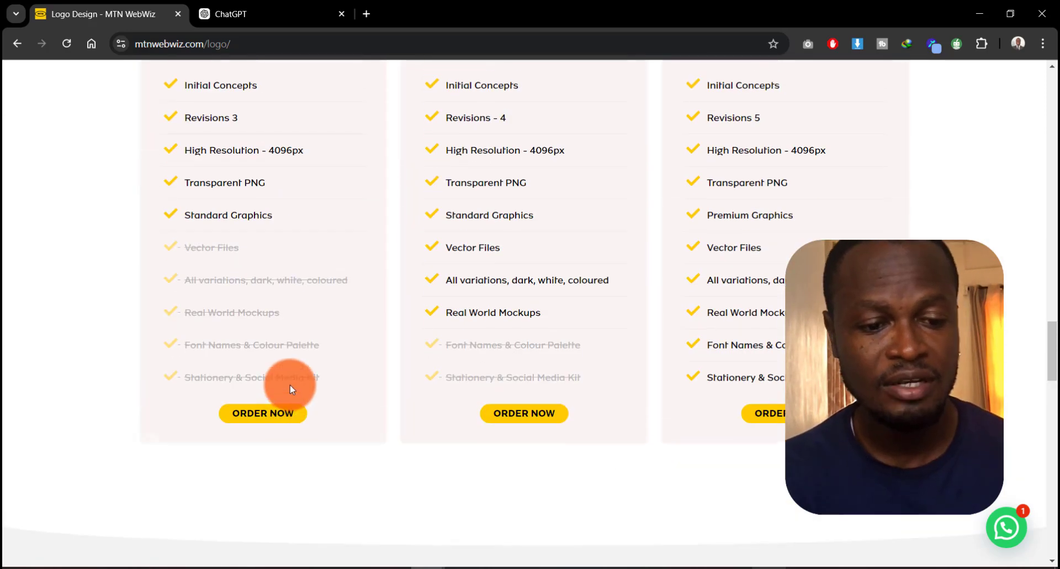
scroll("down", 3)
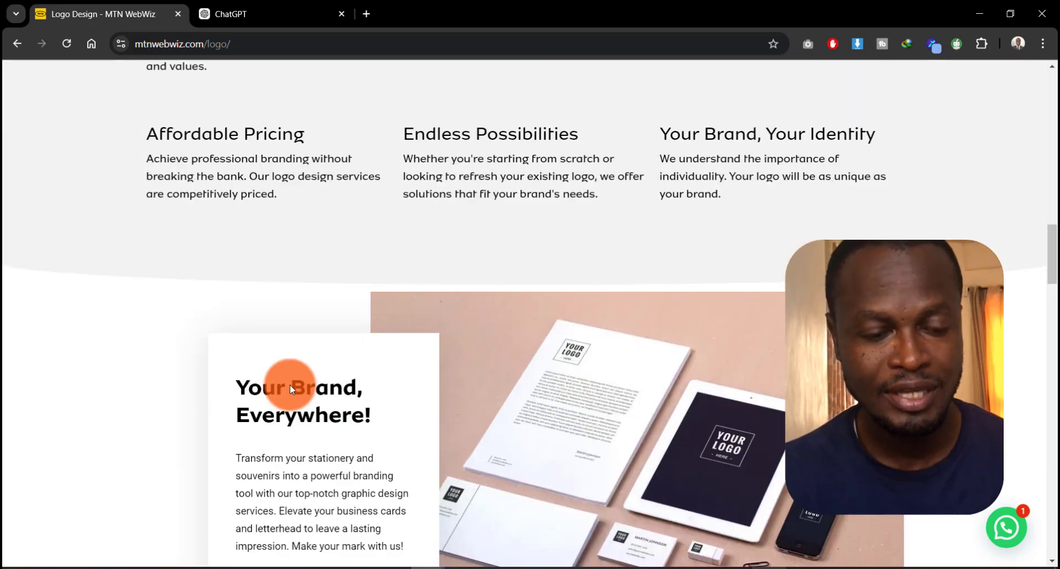
scroll("up", 3)
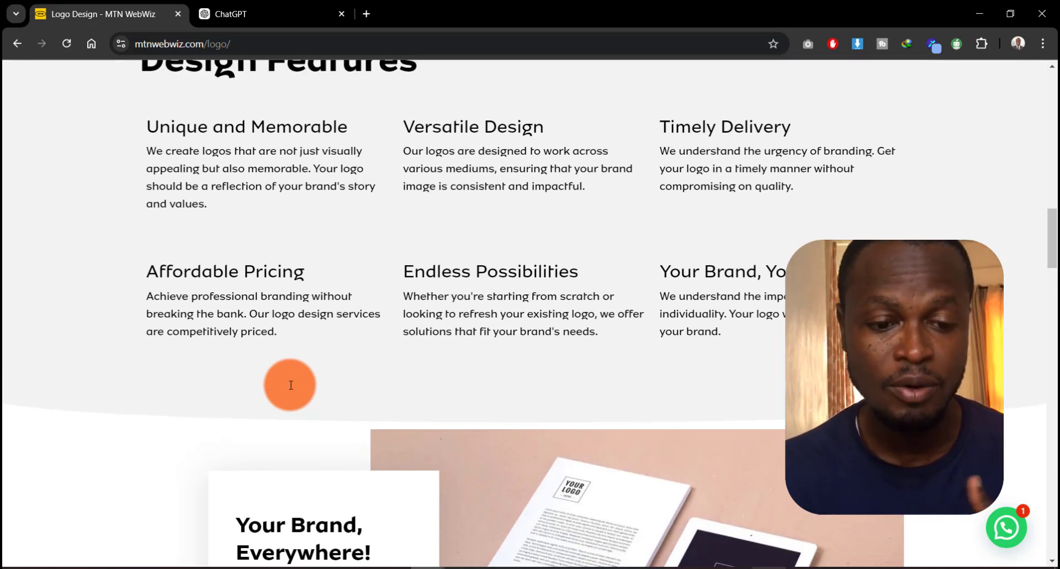
scroll("down", 3)
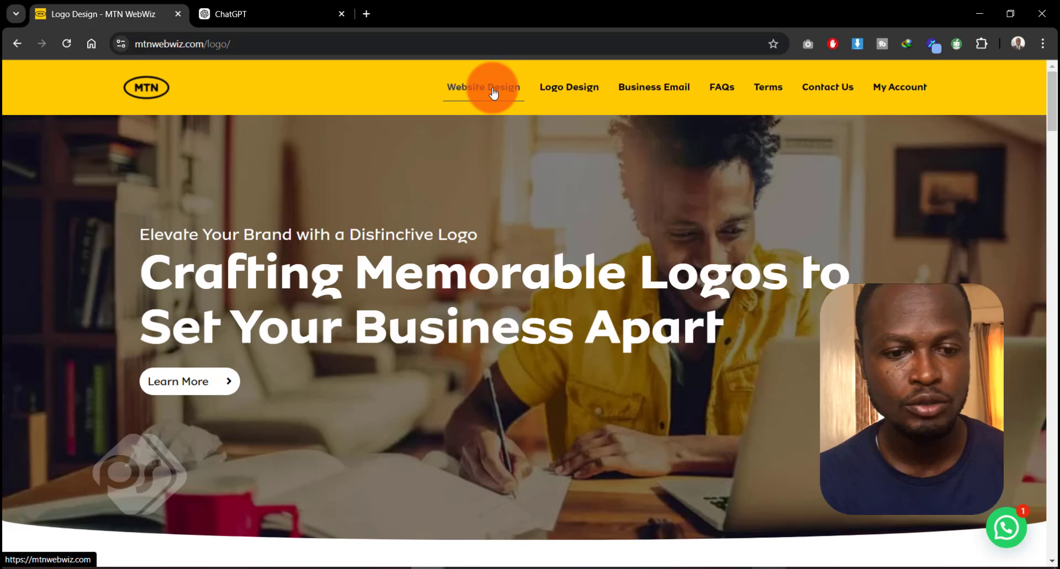
- Open Website Design and scroll to the Starter, Launch and Grow website packages
left_click(484, 88)
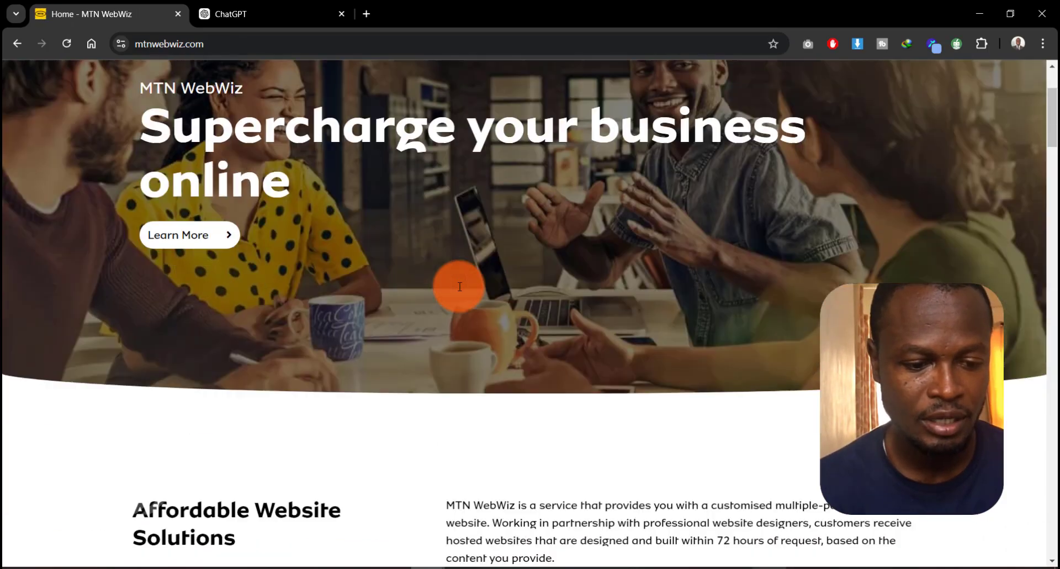
scroll("down", 3)
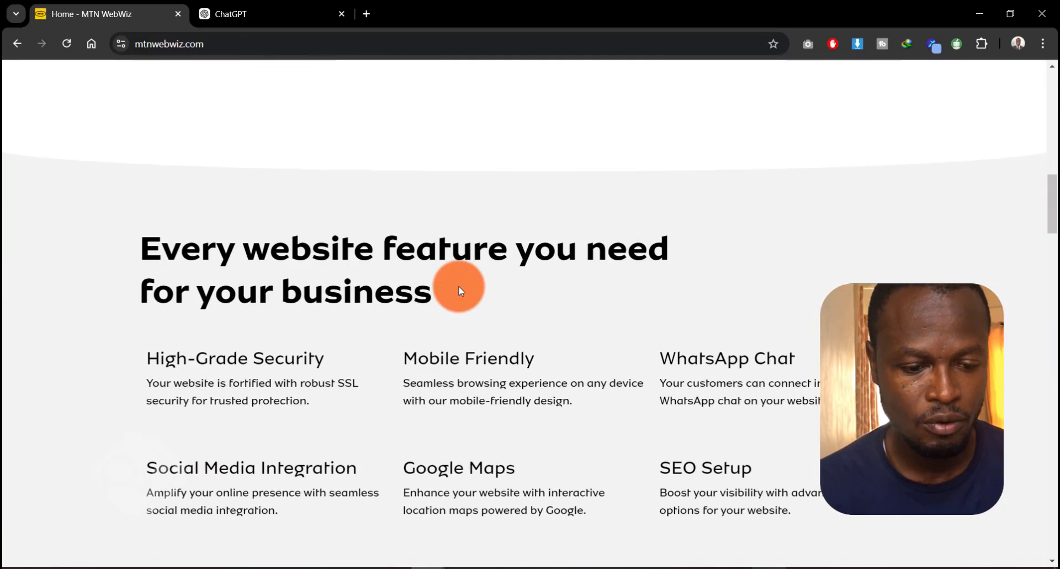
scroll("down", 3)
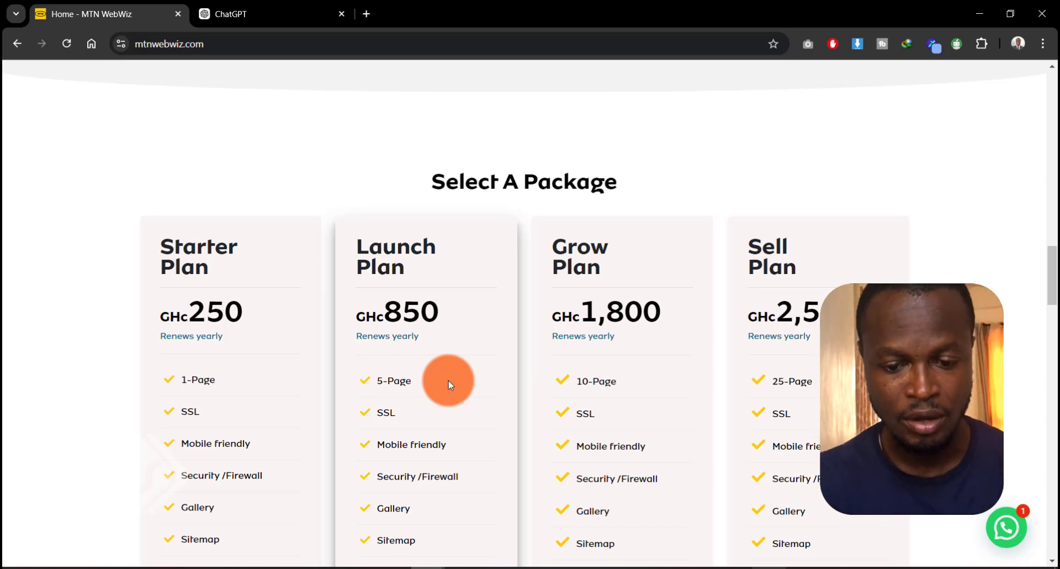
- Compare the Starter, Launch, Grow and Sell (GHc2,500) plans down to their Order Now buttons
scroll("down", 3)
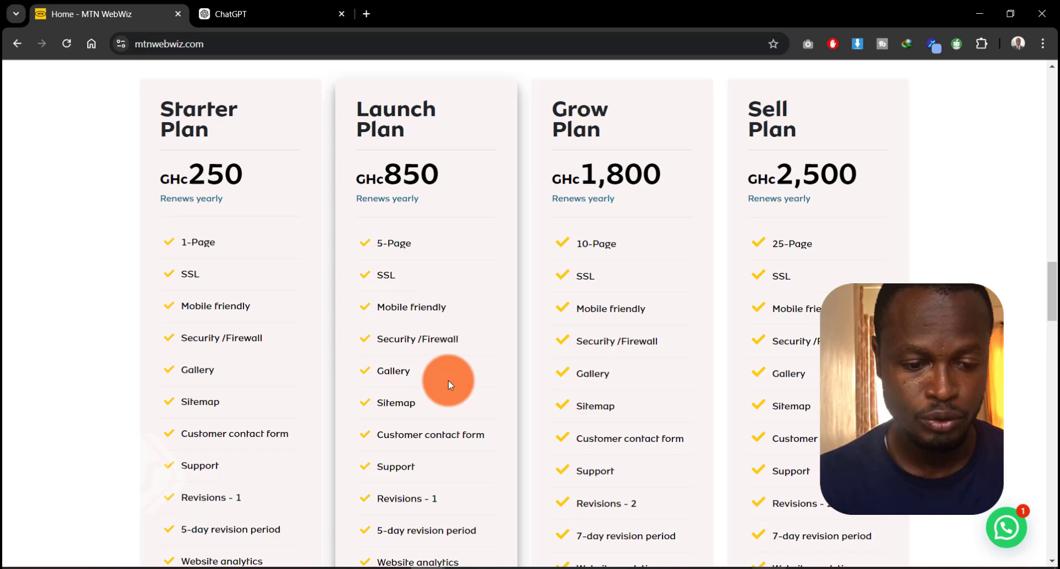
scroll("down", 3)
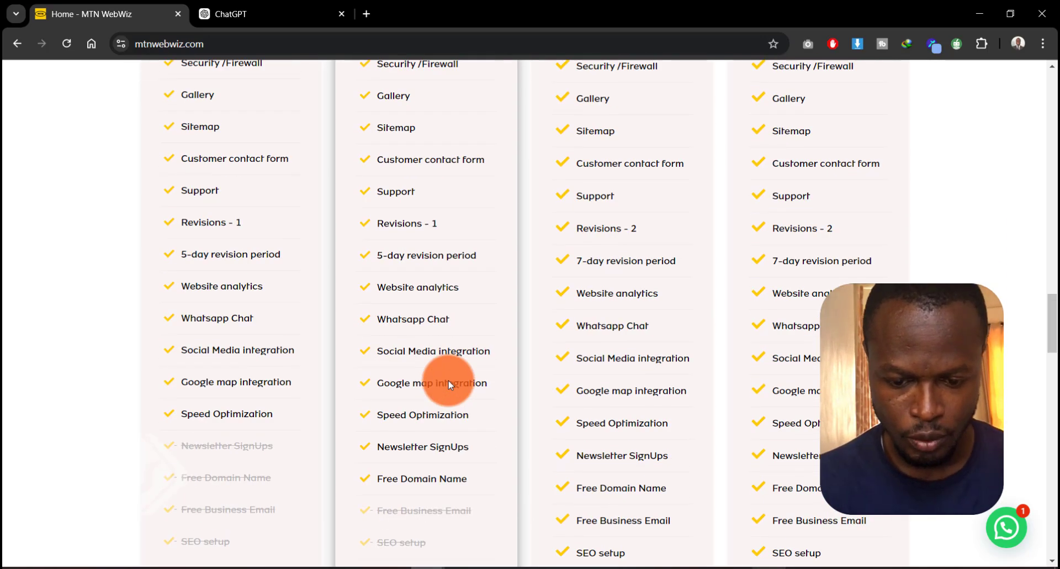
scroll("down", 3)
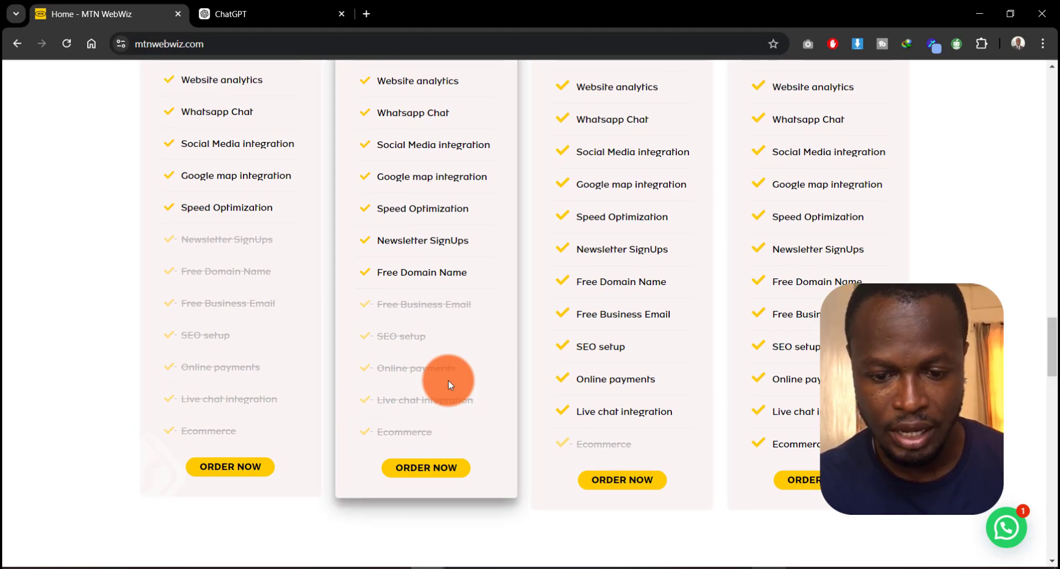
scroll("up", 3)
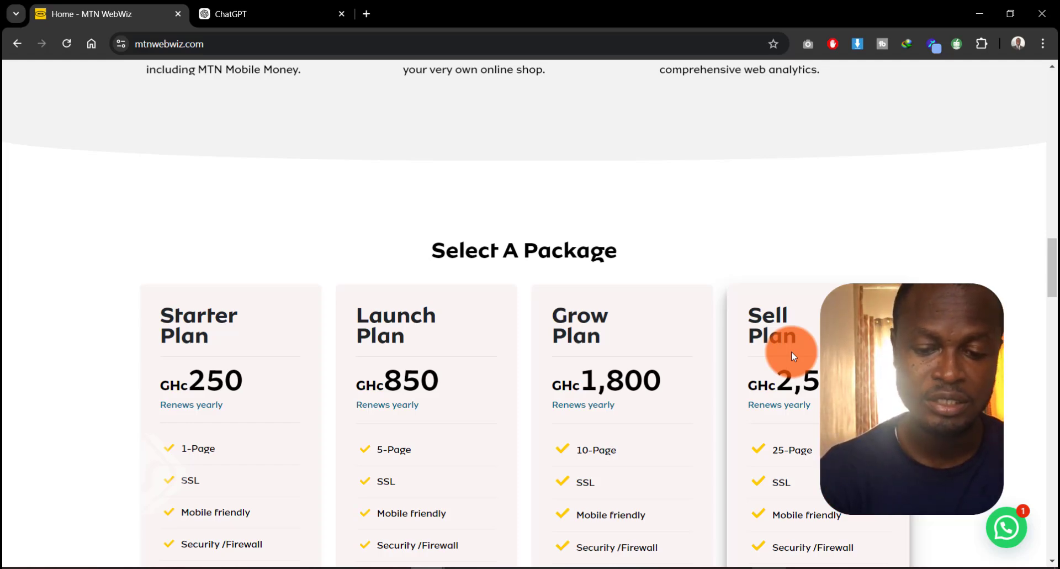
scroll("down", 3)
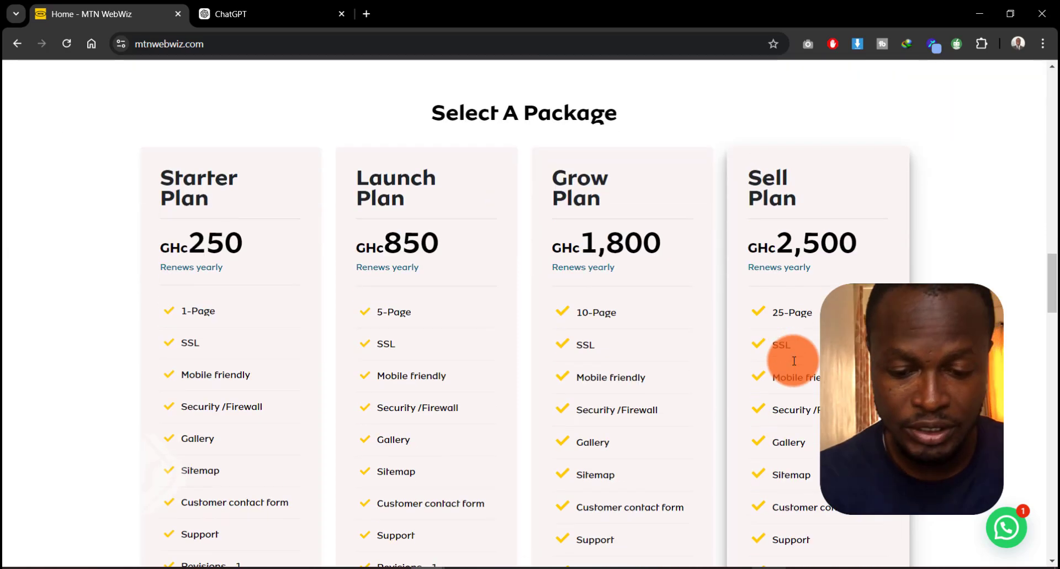
scroll("down", 3)
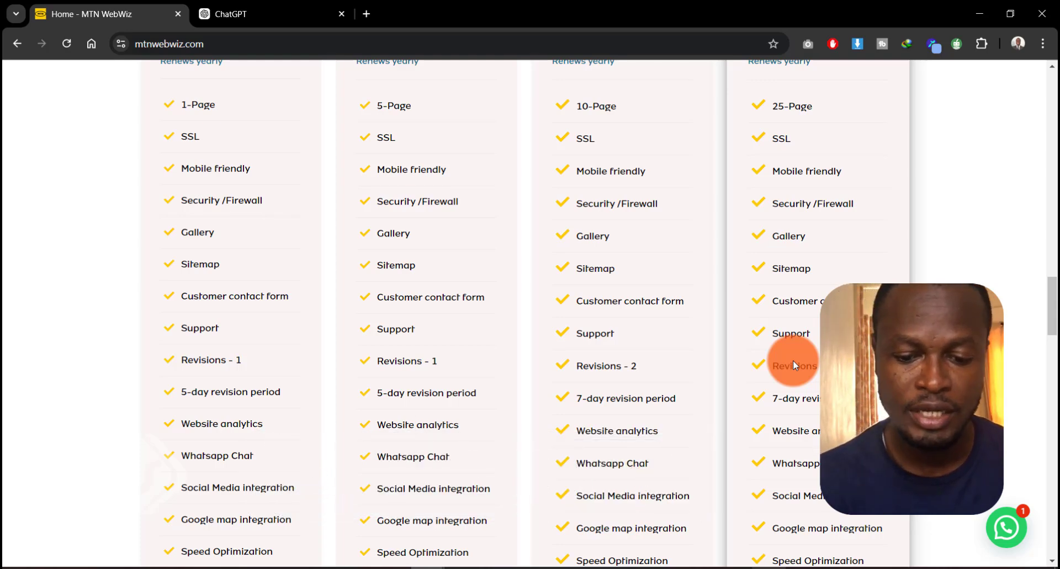
scroll("down", 3)
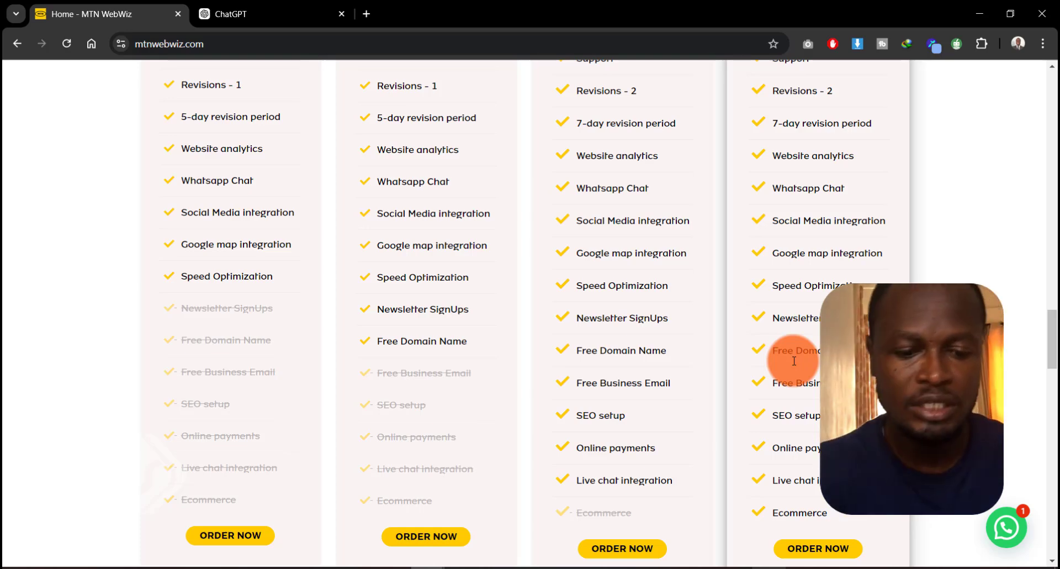
scroll("down", 3)
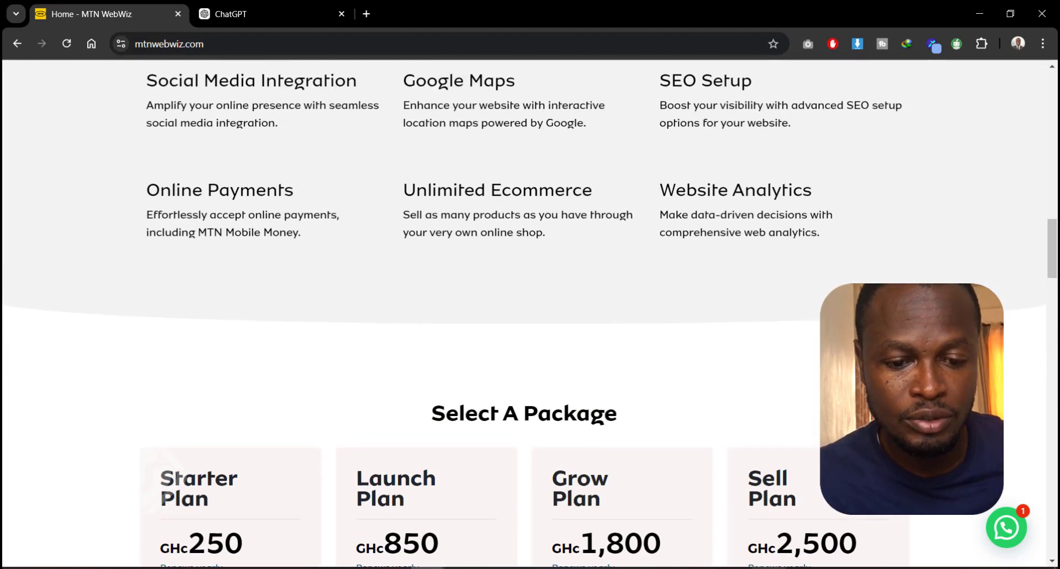
- Go back up to the 'Supercharge your business online' banner at the top
scroll("up", 3)
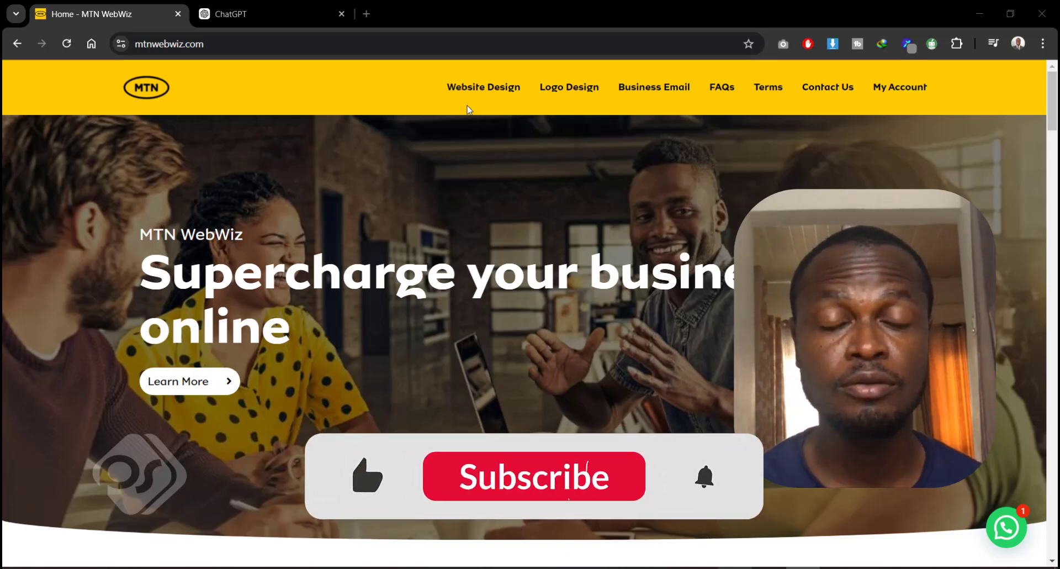
left_click(533, 477)
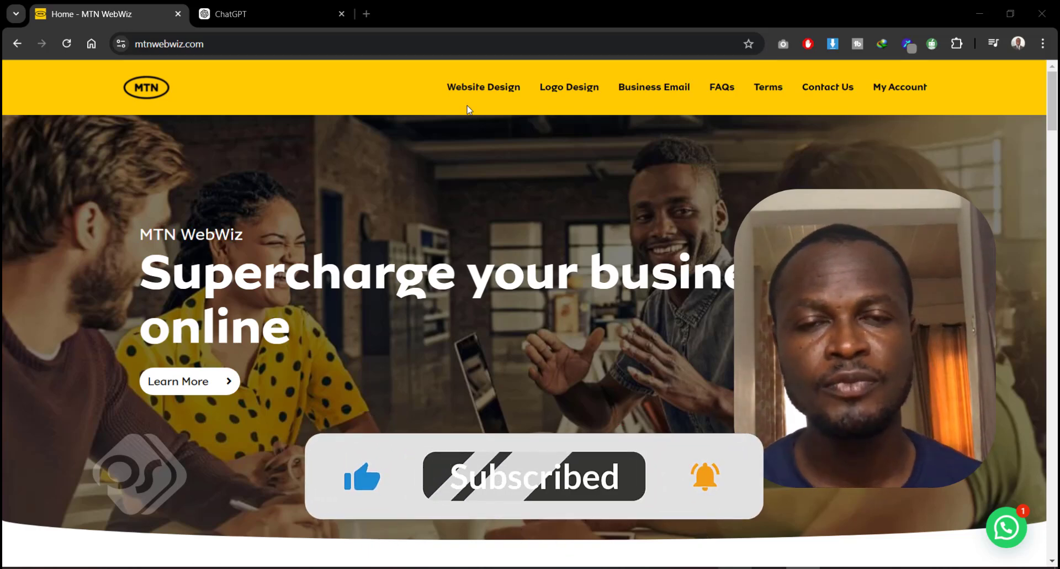